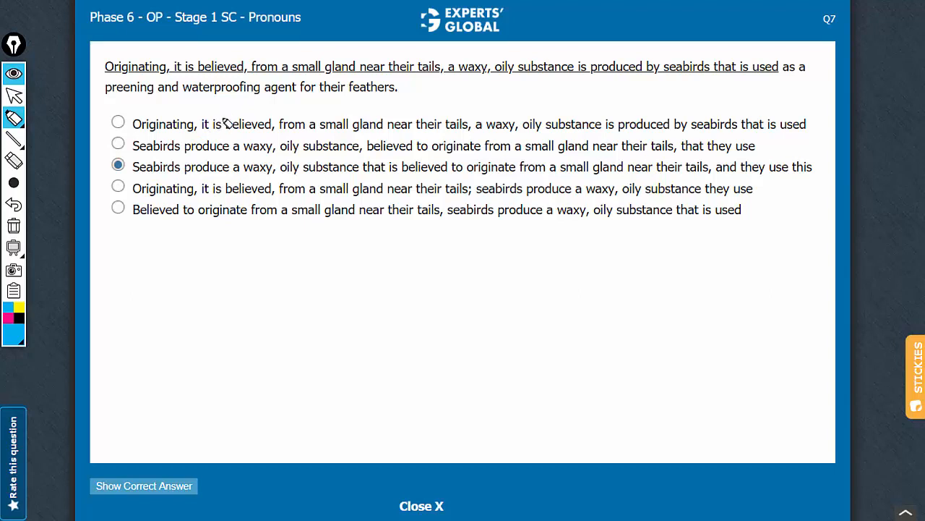
{"action": "mouse_move", "coordinate": [220, 132]}
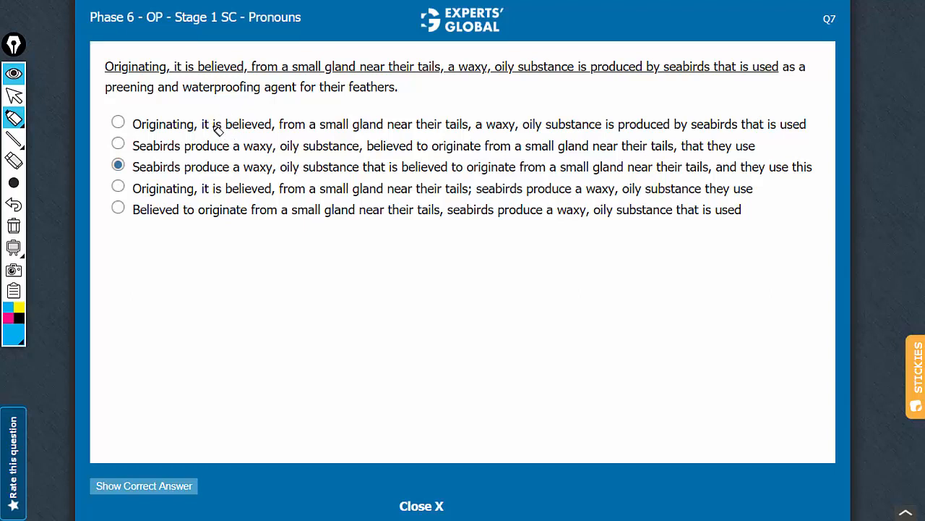
Mark 'it is believed' in choice A and draw a blue arrow across the sentence.
{"action": "left_click_drag", "start_coordinate": [201, 124], "coordinate": [248, 125]}
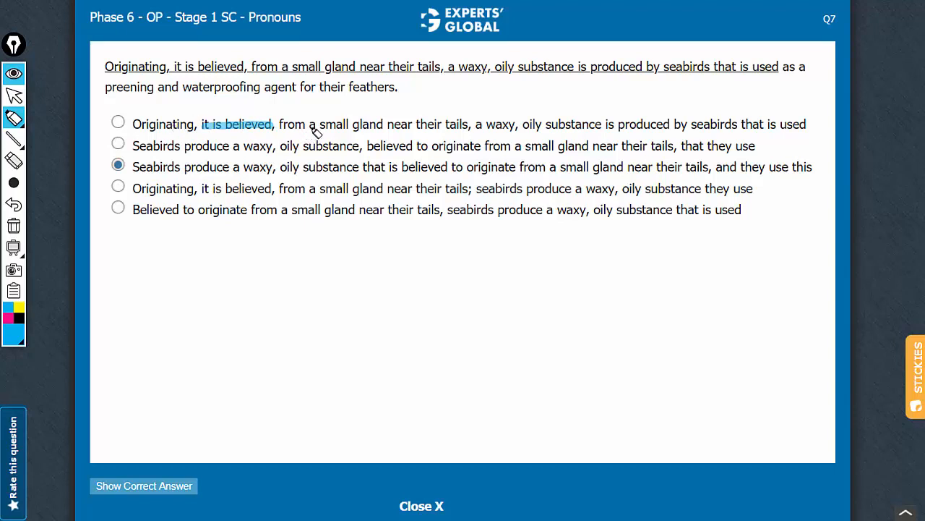
{"action": "mouse_move", "coordinate": [462, 133]}
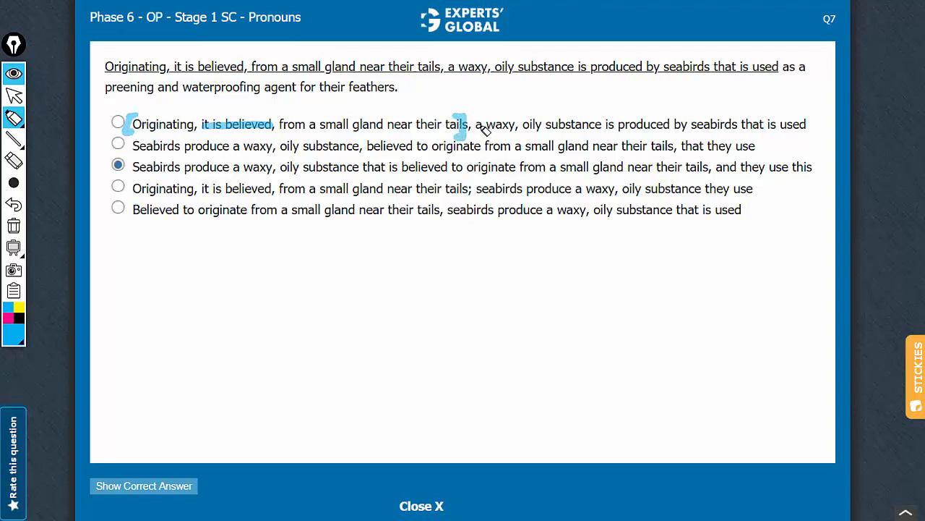
{"action": "mouse_move", "coordinate": [358, 137]}
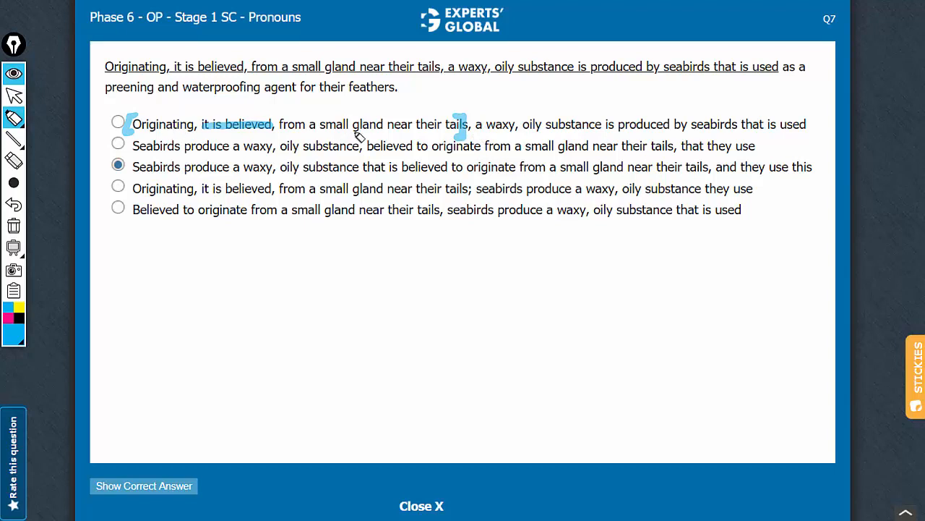
{"action": "mouse_move", "coordinate": [528, 136]}
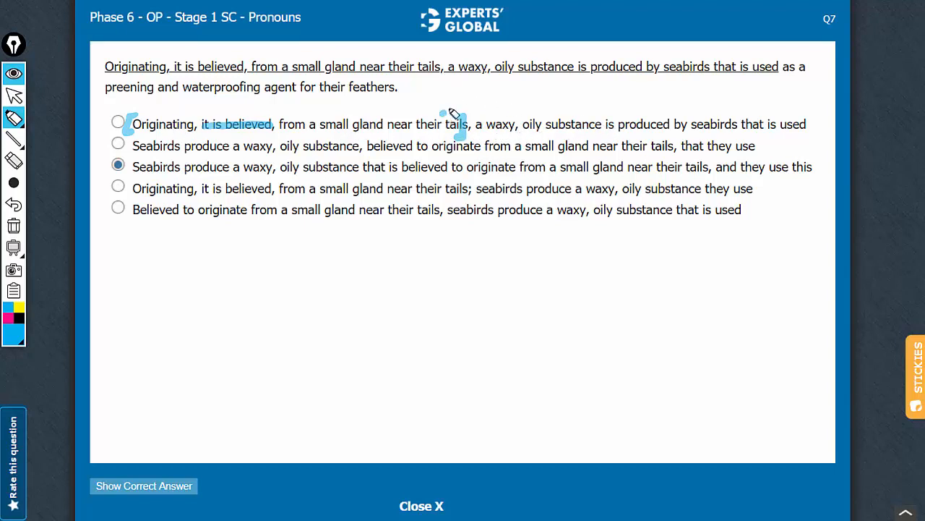
{"action": "left_click_drag", "start_coordinate": [449, 116], "coordinate": [520, 104]}
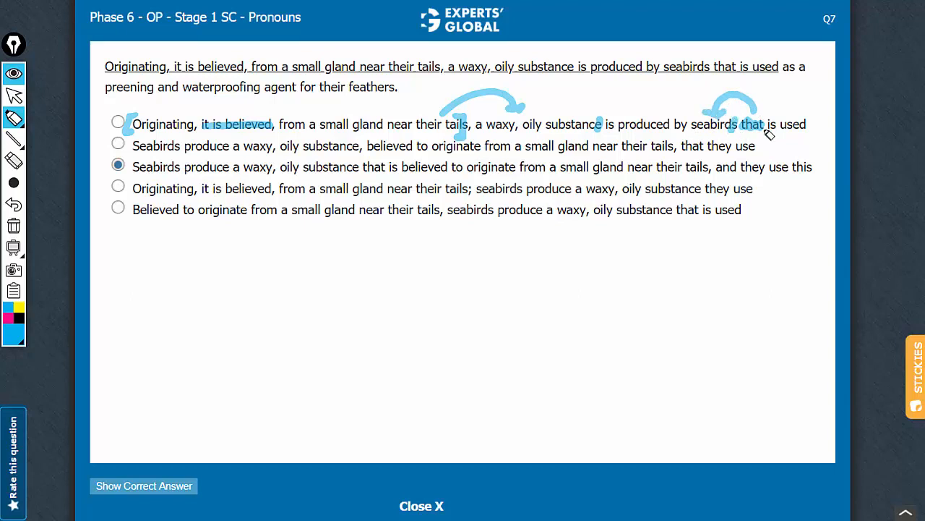
{"action": "mouse_move", "coordinate": [799, 133]}
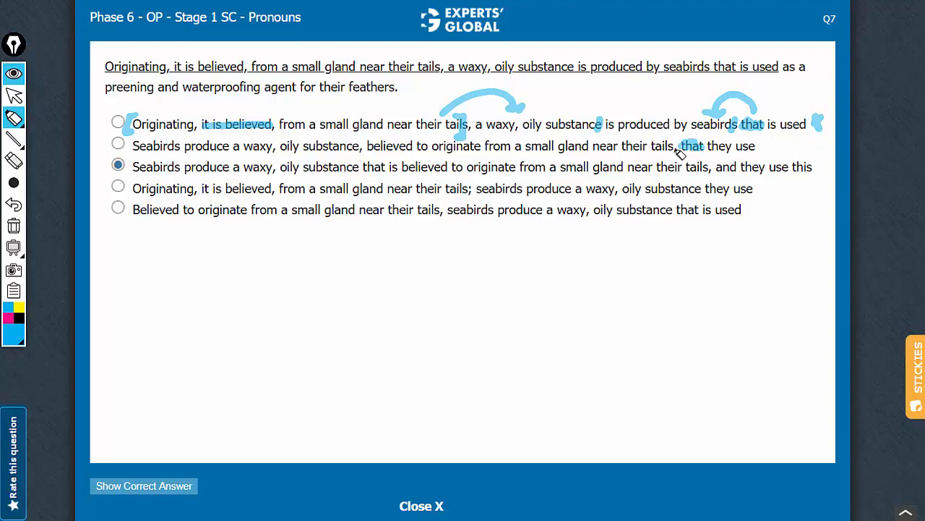
{"action": "mouse_move", "coordinate": [697, 152]}
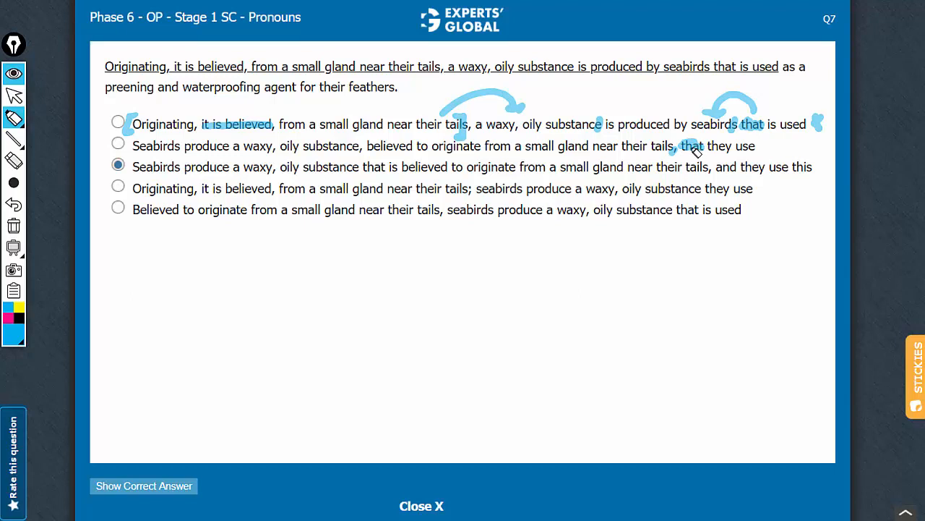
{"action": "mouse_move", "coordinate": [693, 152]}
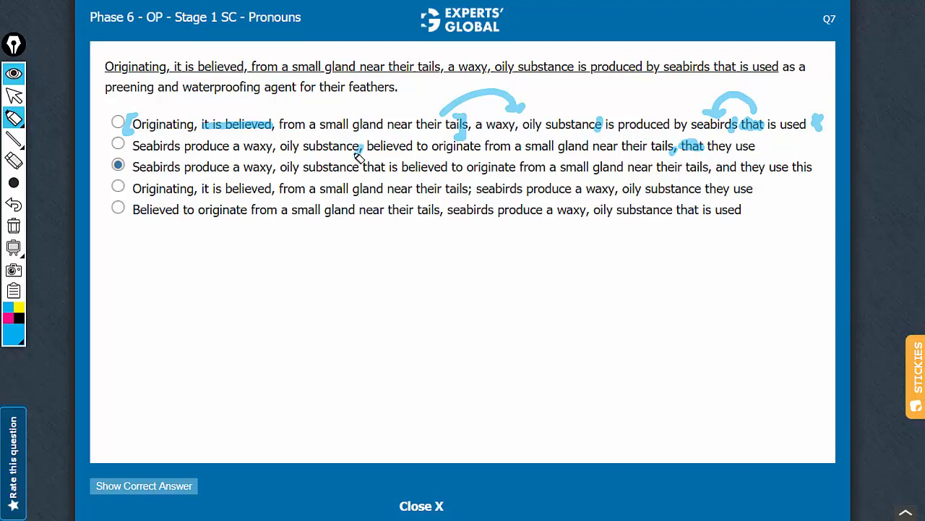
{"action": "mouse_move", "coordinate": [625, 141]}
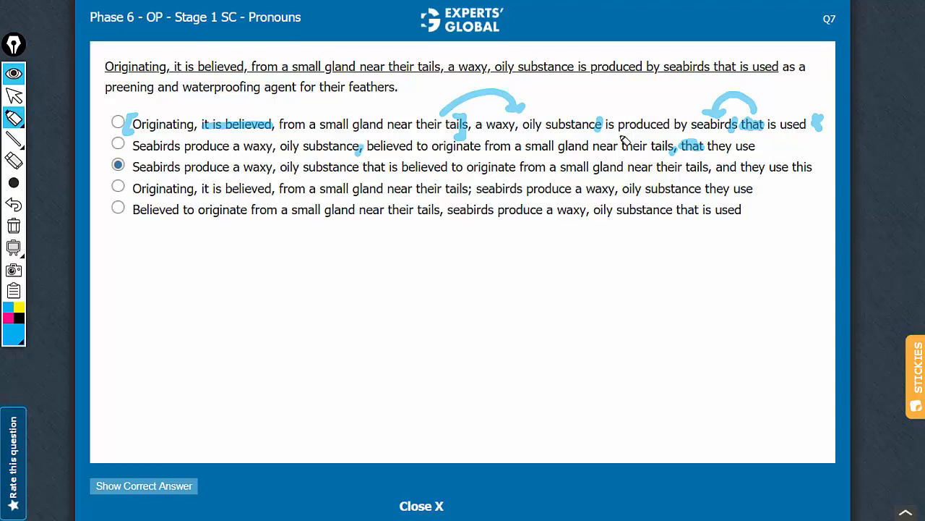
{"action": "mouse_move", "coordinate": [272, 149]}
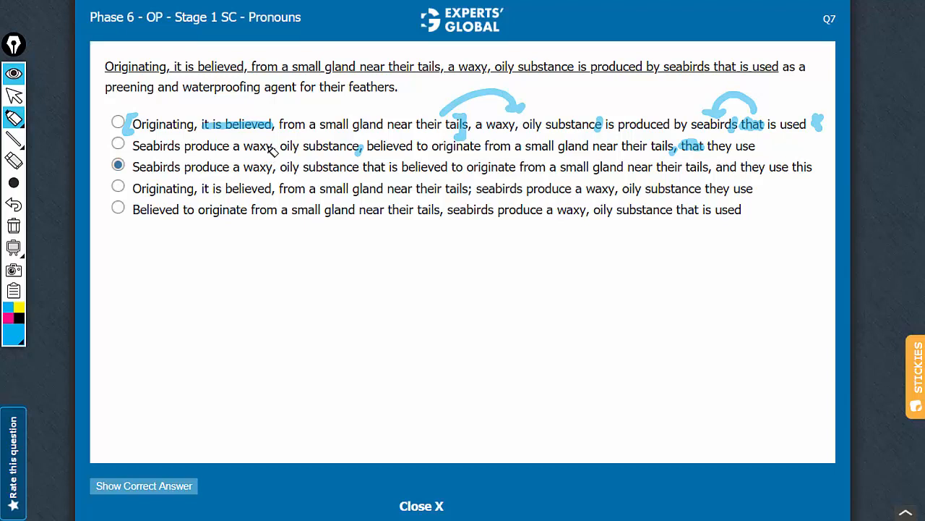
{"action": "mouse_move", "coordinate": [347, 152]}
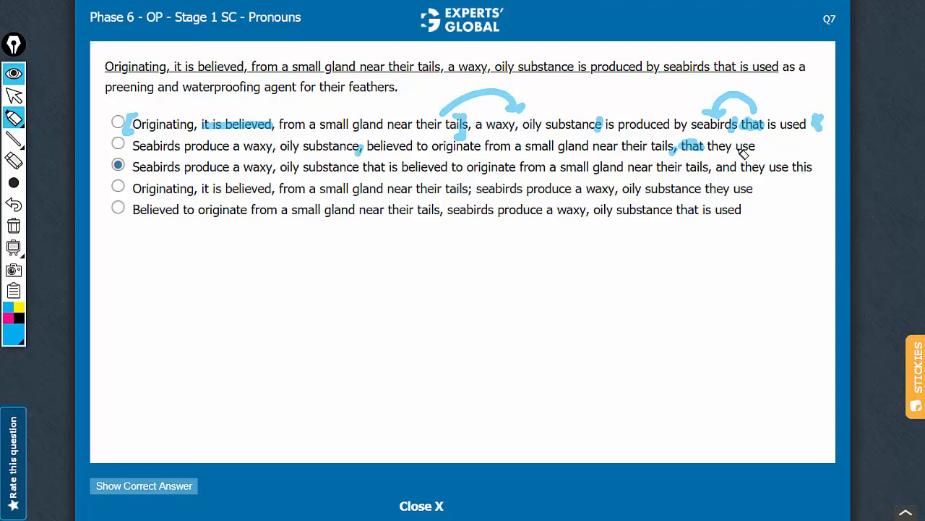
{"action": "mouse_move", "coordinate": [172, 158]}
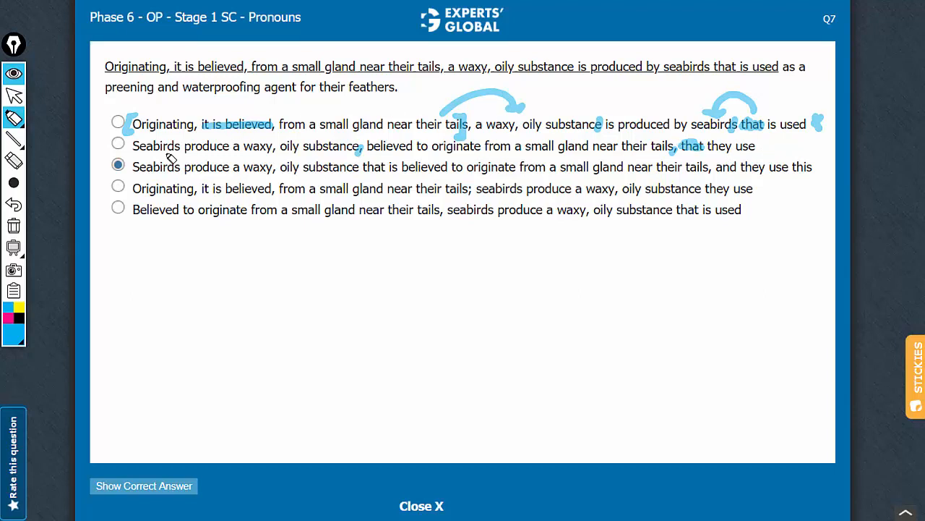
{"action": "mouse_move", "coordinate": [483, 142]}
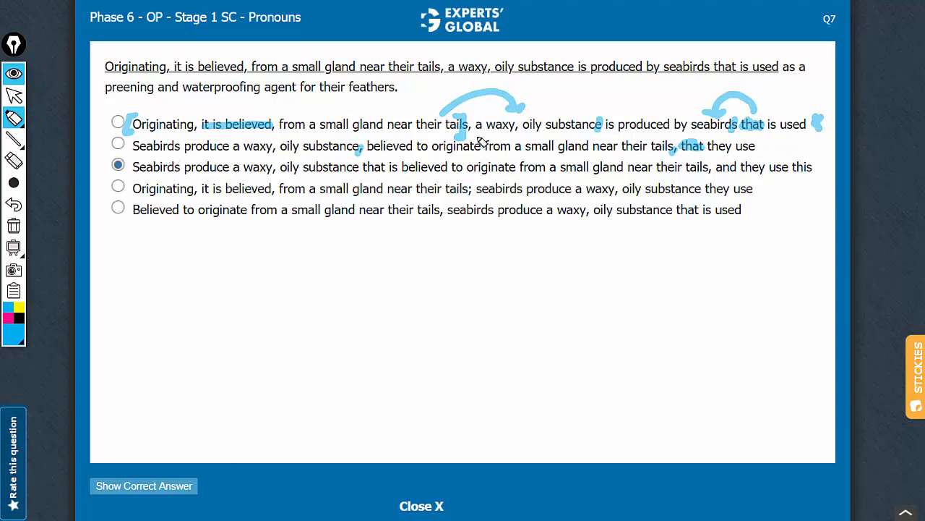
{"action": "mouse_move", "coordinate": [763, 159]}
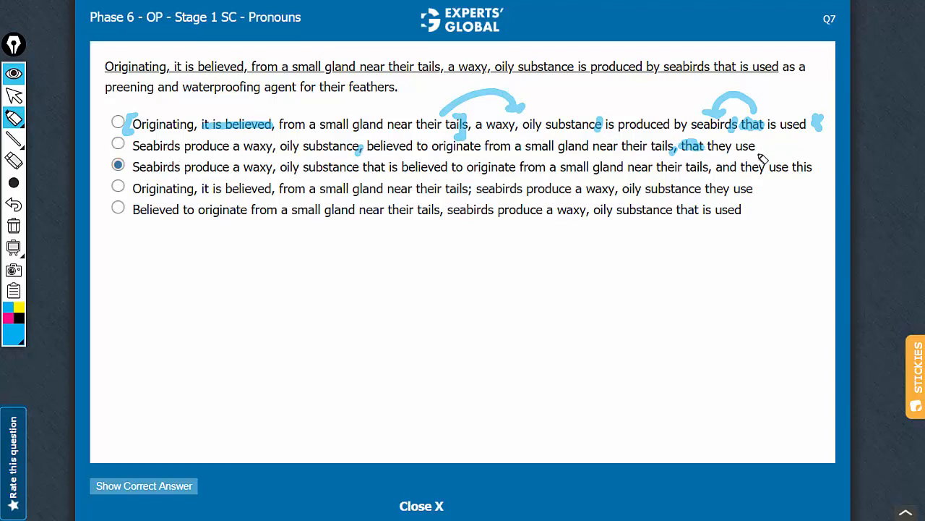
{"action": "mouse_move", "coordinate": [254, 96]}
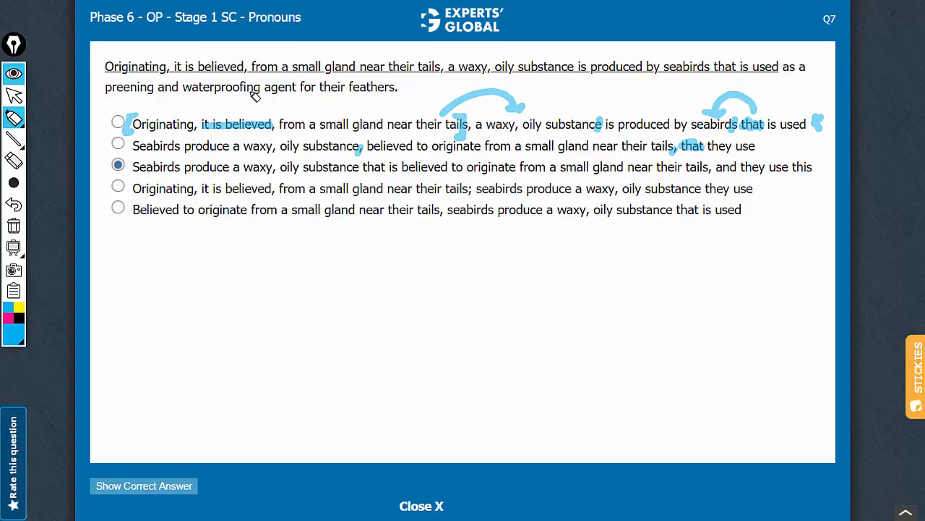
{"action": "mouse_move", "coordinate": [816, 182]}
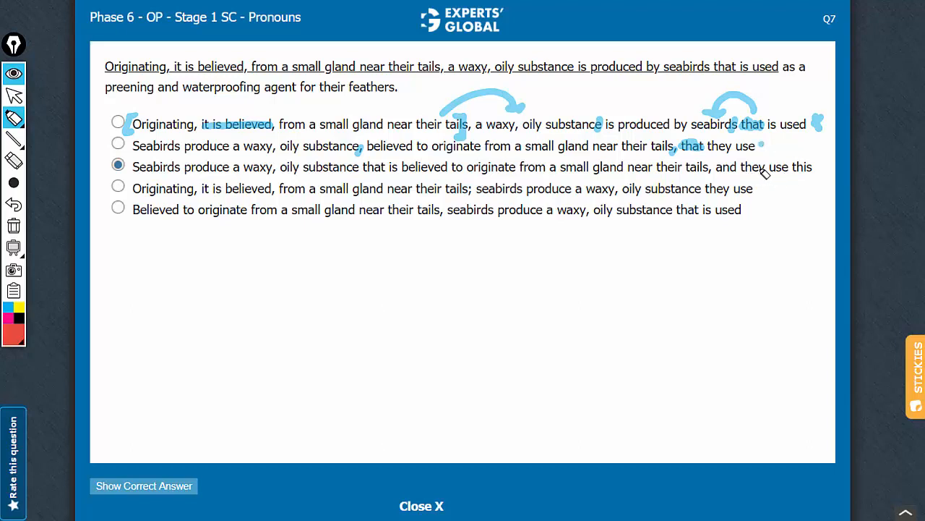
{"action": "mouse_move", "coordinate": [802, 168]}
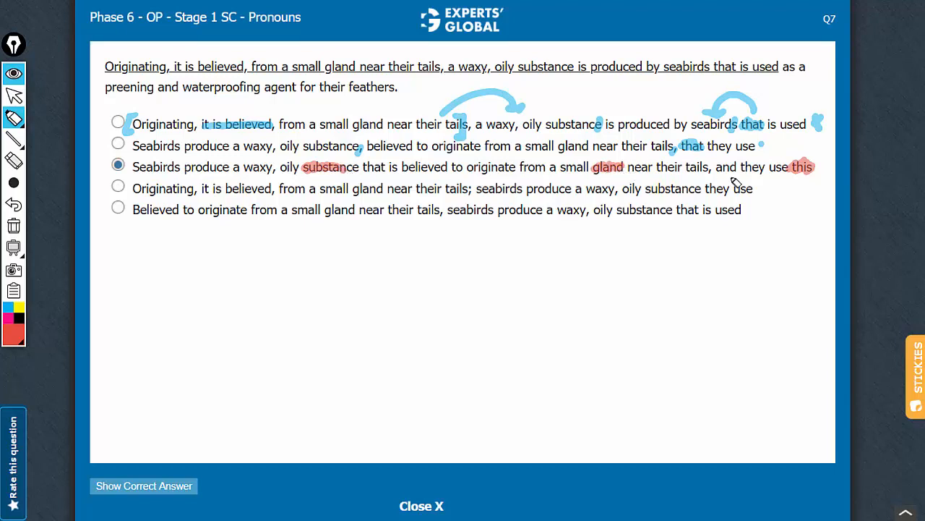
{"action": "mouse_move", "coordinate": [723, 170]}
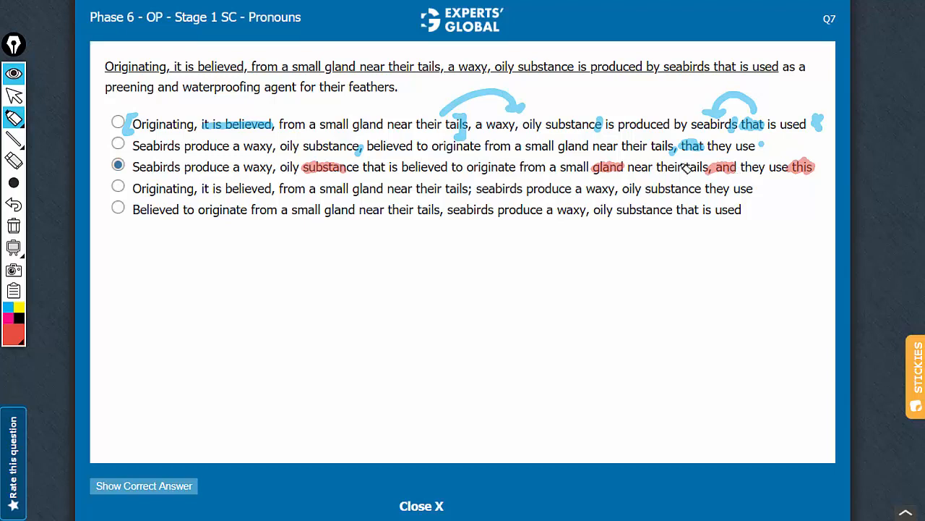
{"action": "mouse_move", "coordinate": [711, 179]}
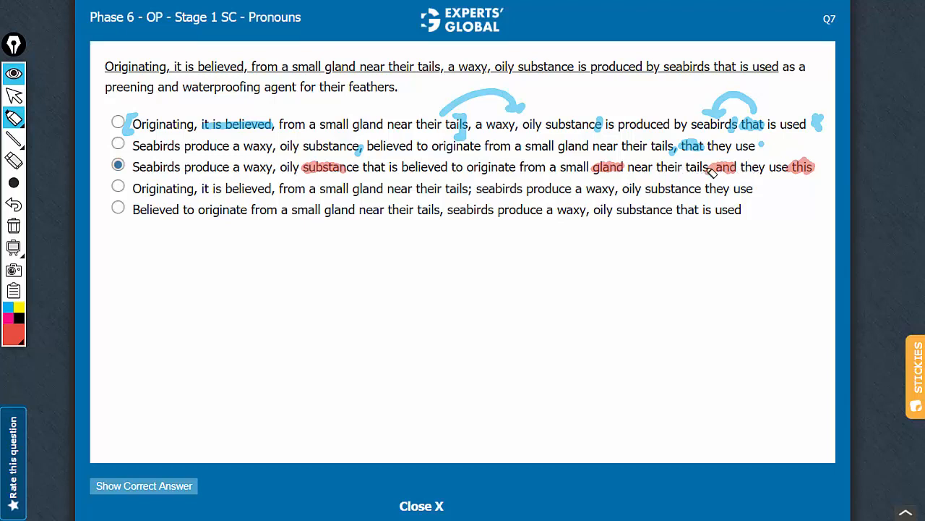
{"action": "mouse_move", "coordinate": [726, 176]}
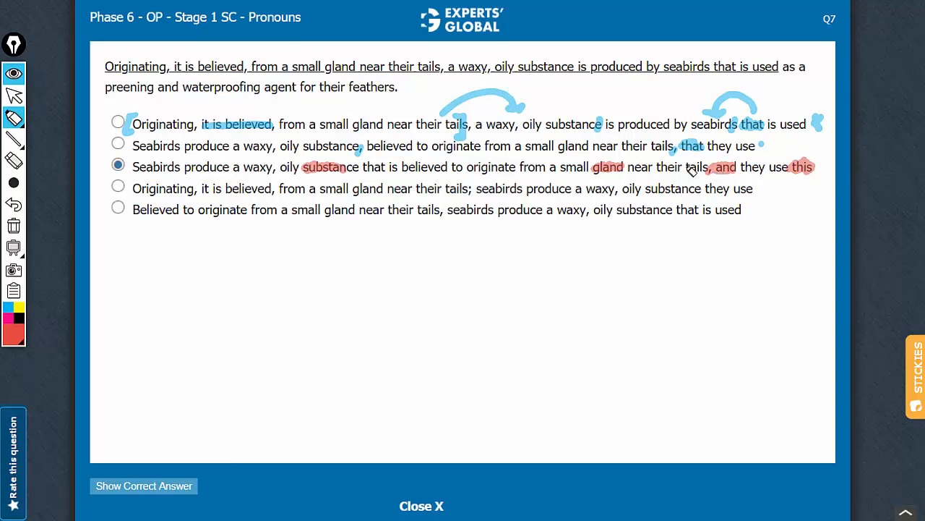
{"action": "mouse_move", "coordinate": [657, 278]}
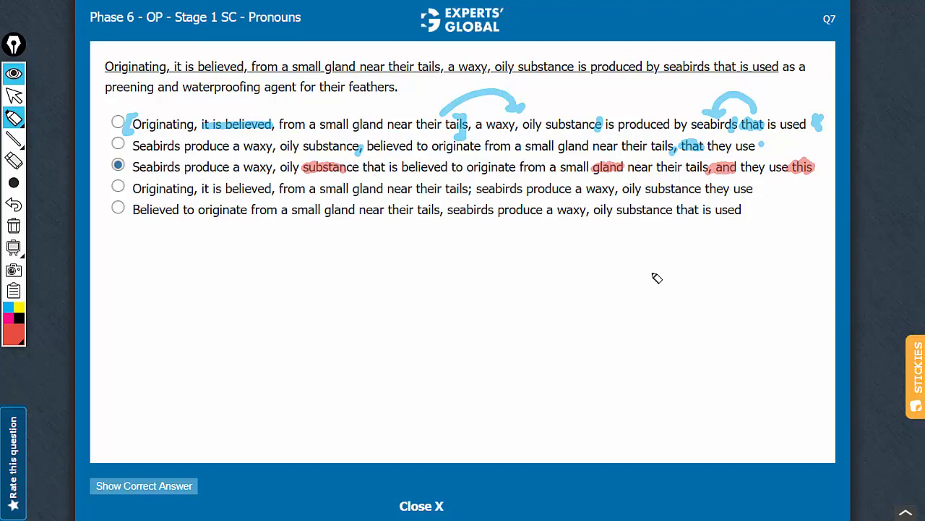
Handwrite the red note ', and — ;' in the blank area beneath the choices.
{"action": "left_click_drag", "start_coordinate": [648, 278], "coordinate": [726, 267]}
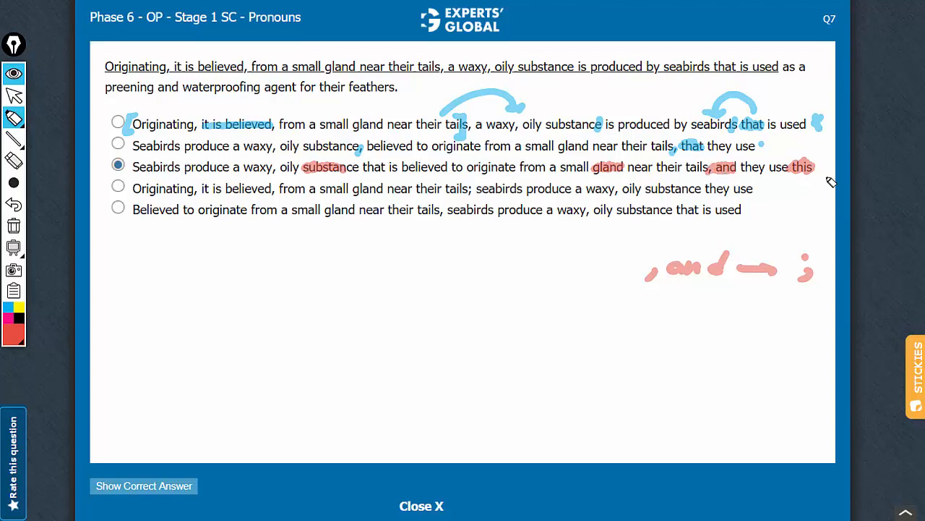
{"action": "mouse_move", "coordinate": [801, 181]}
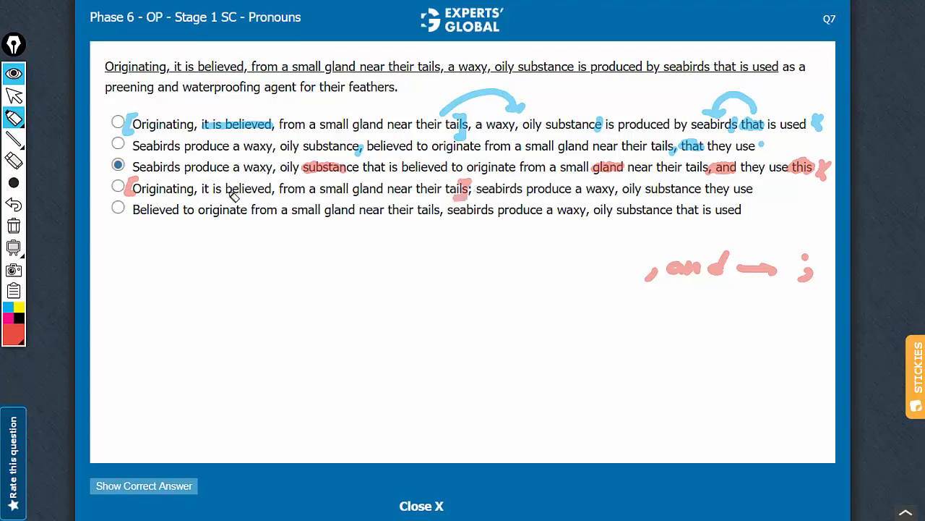
{"action": "mouse_move", "coordinate": [496, 197]}
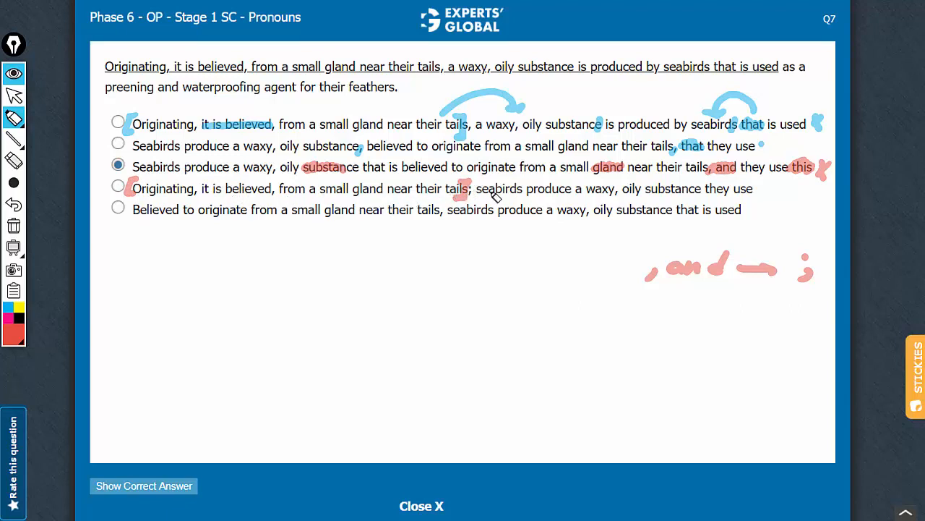
{"action": "mouse_move", "coordinate": [477, 195]}
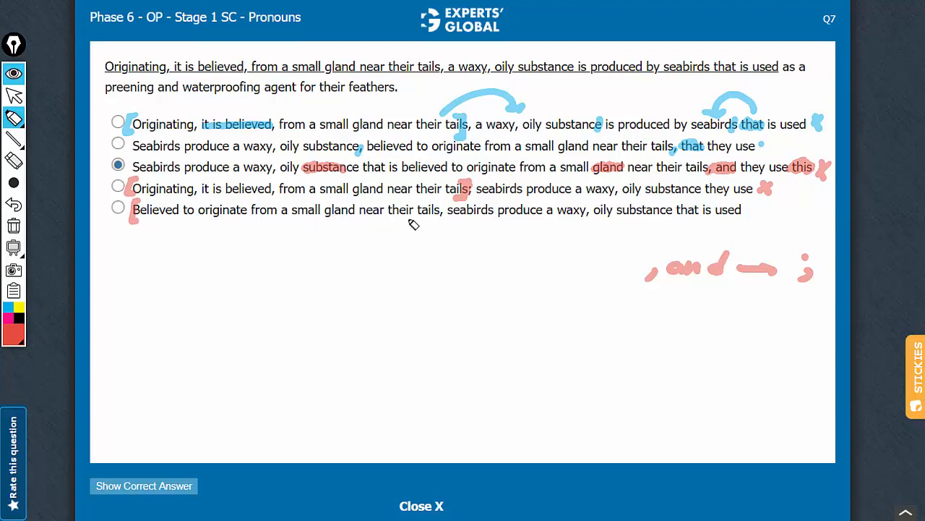
{"action": "mouse_move", "coordinate": [441, 220]}
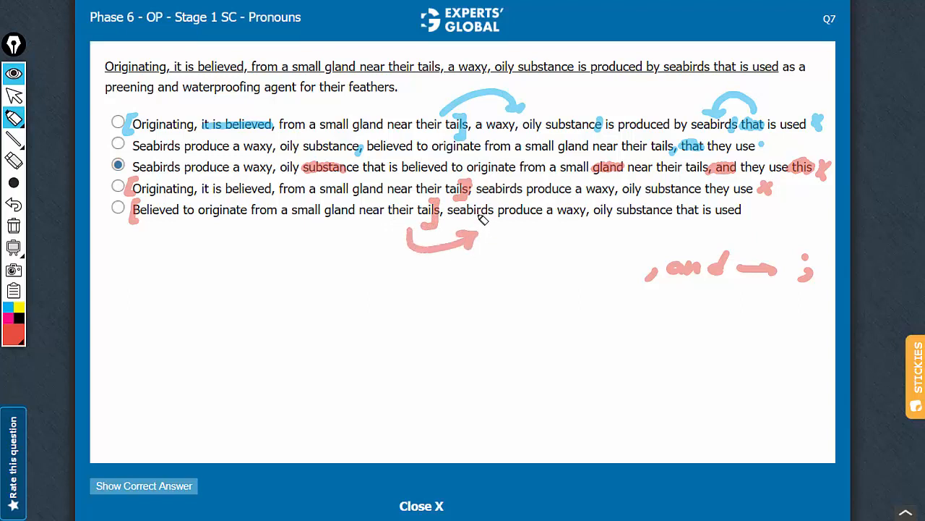
{"action": "mouse_move", "coordinate": [491, 214]}
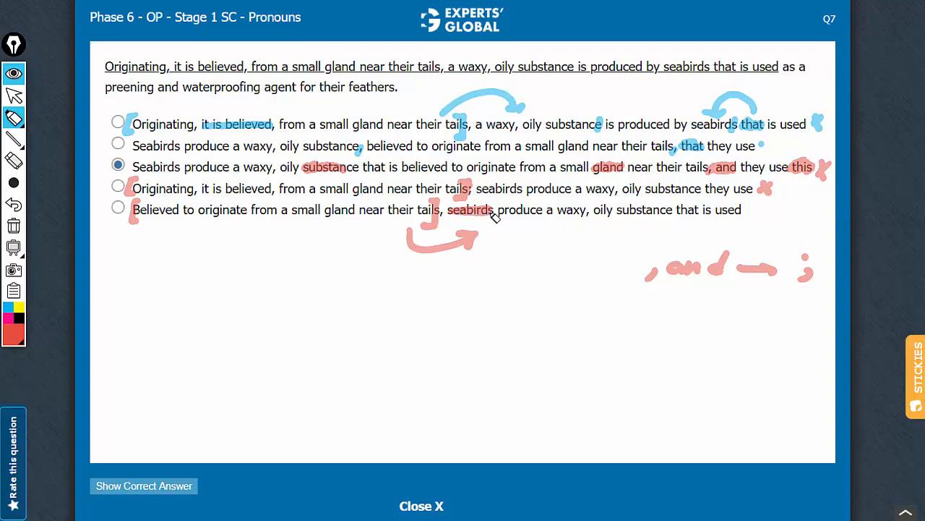
{"action": "mouse_move", "coordinate": [225, 220]}
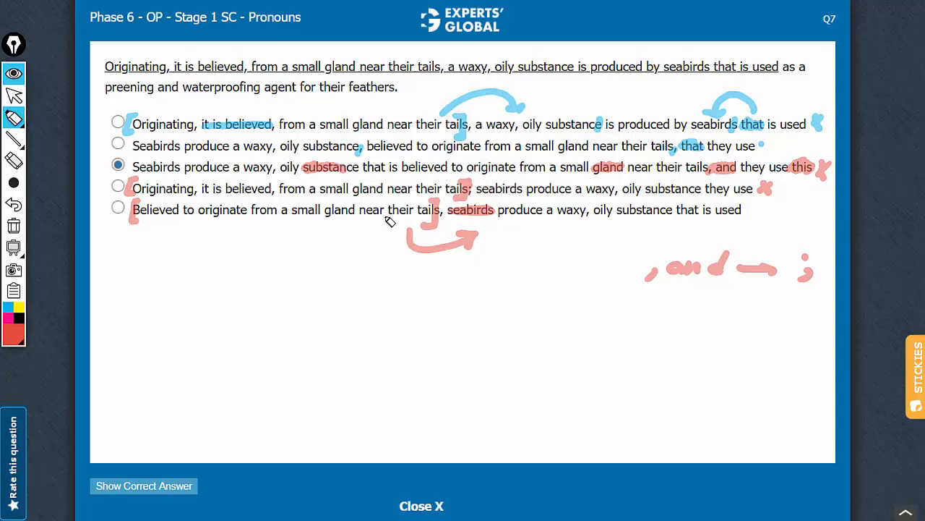
{"action": "mouse_move", "coordinate": [450, 209]}
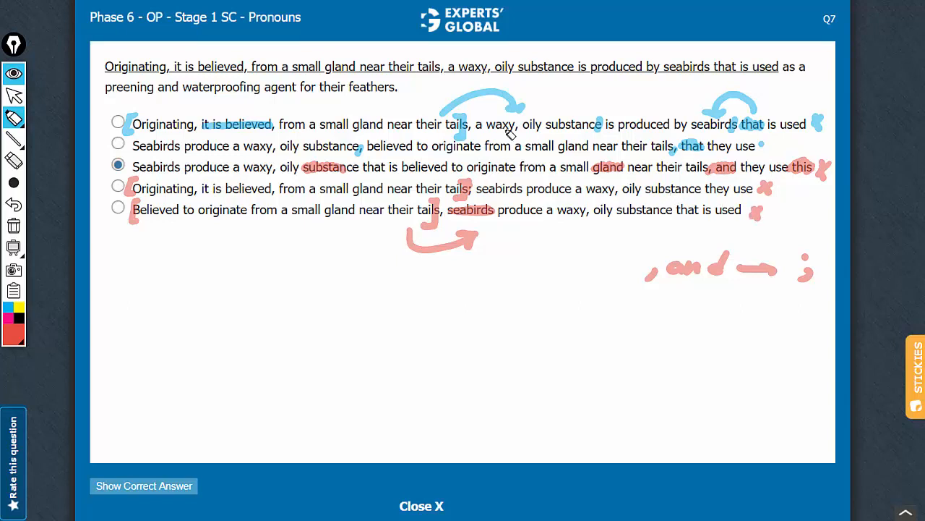
{"action": "mouse_move", "coordinate": [350, 157]}
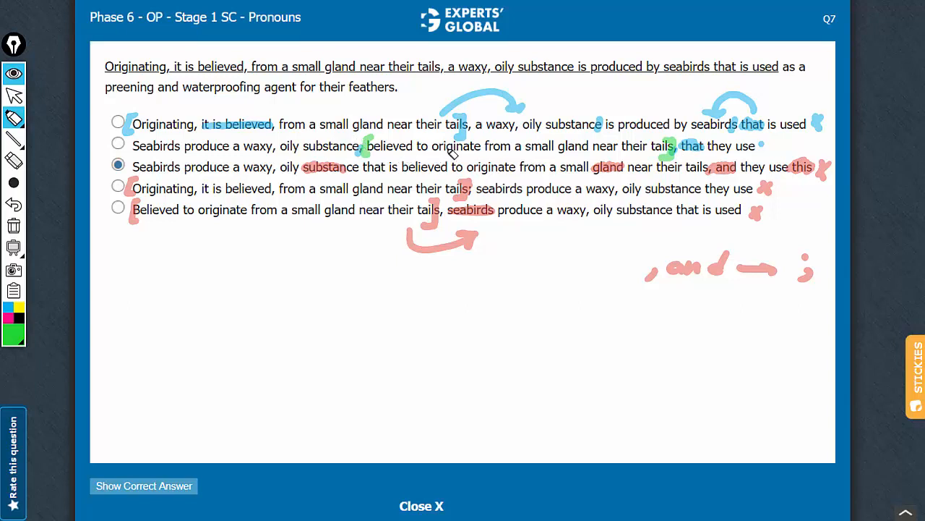
{"action": "mouse_move", "coordinate": [484, 160]}
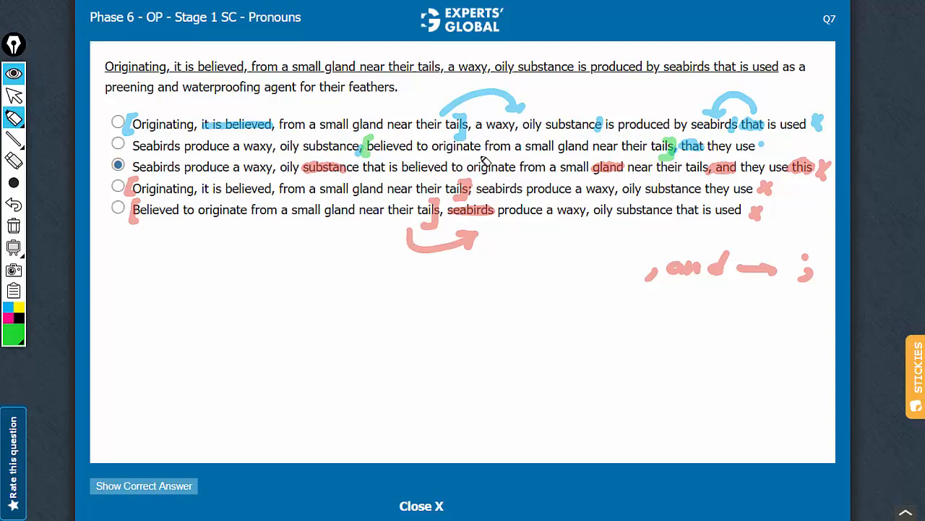
{"action": "mouse_move", "coordinate": [258, 156]}
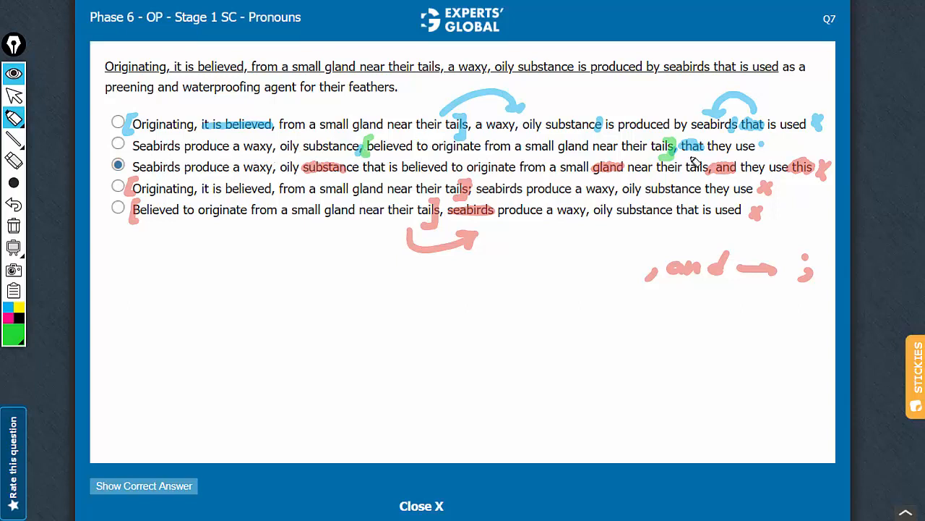
{"action": "mouse_move", "coordinate": [726, 156]}
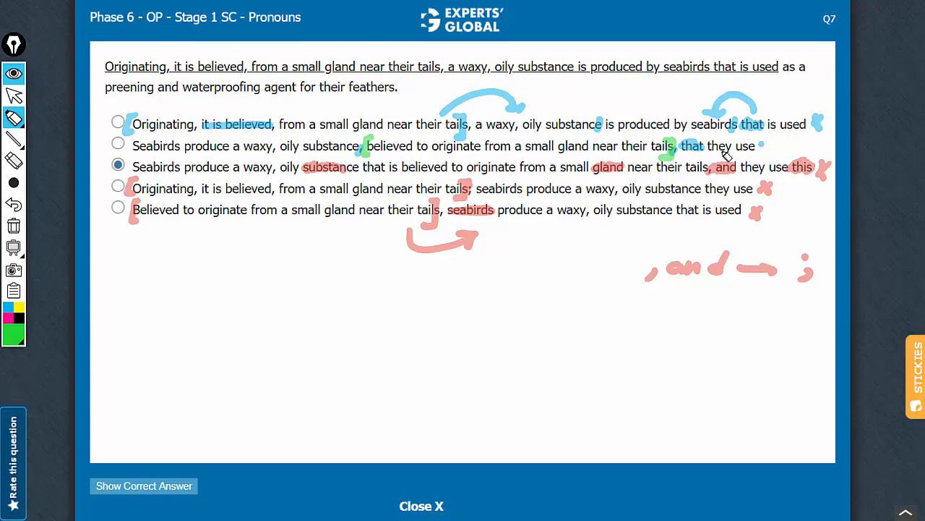
{"action": "mouse_move", "coordinate": [451, 102]}
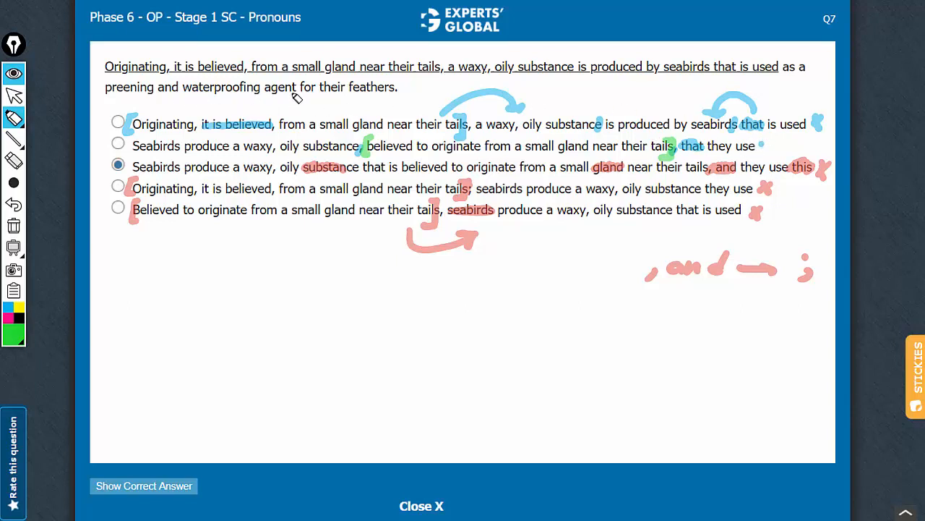
{"action": "mouse_move", "coordinate": [740, 162]}
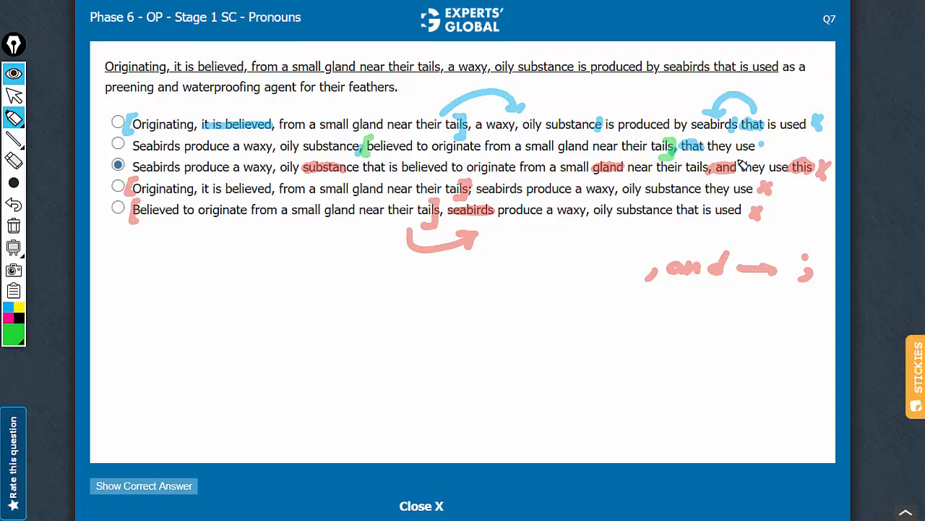
{"action": "mouse_move", "coordinate": [717, 152]}
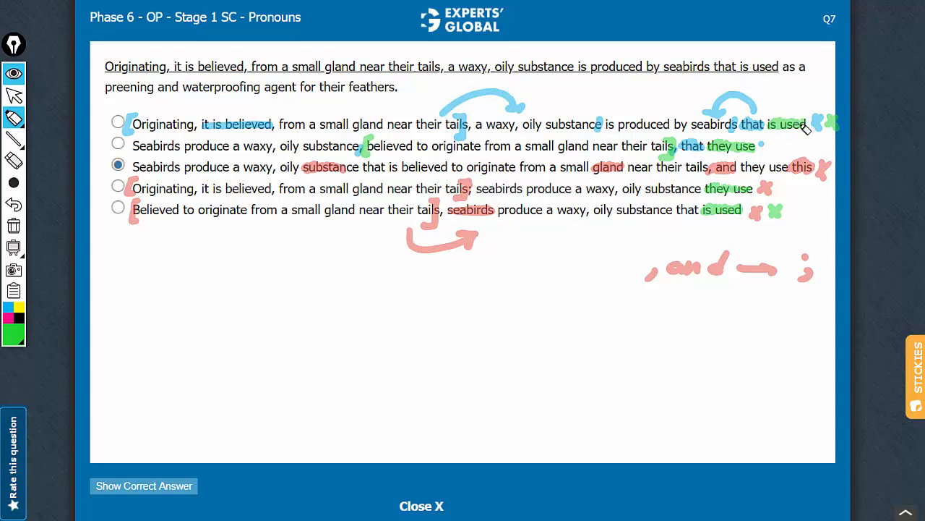
{"action": "mouse_move", "coordinate": [779, 150]}
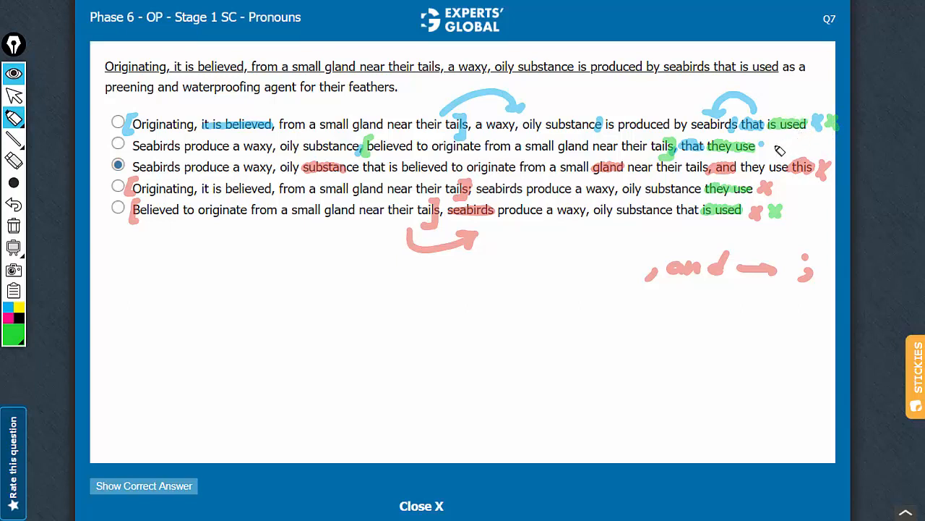
{"action": "mouse_move", "coordinate": [231, 142]}
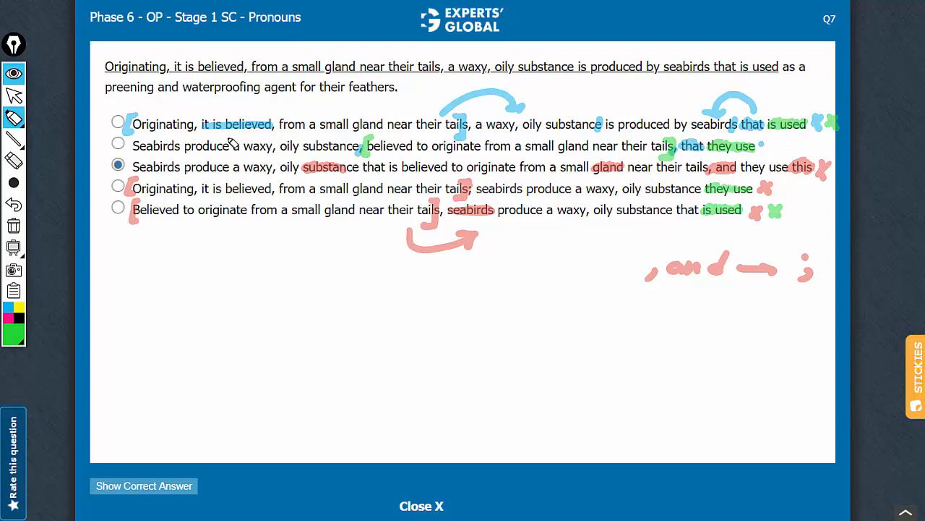
{"action": "mouse_move", "coordinate": [107, 146]}
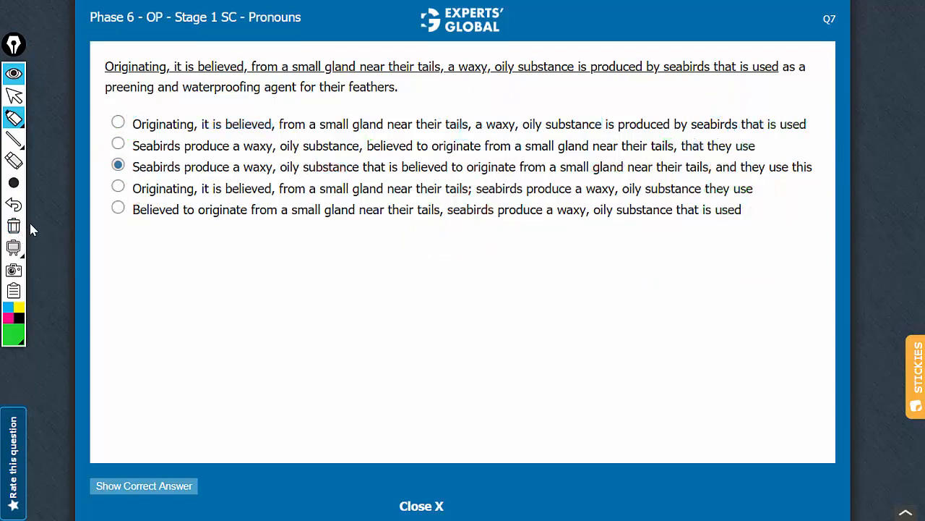
{"action": "mouse_move", "coordinate": [691, 148]}
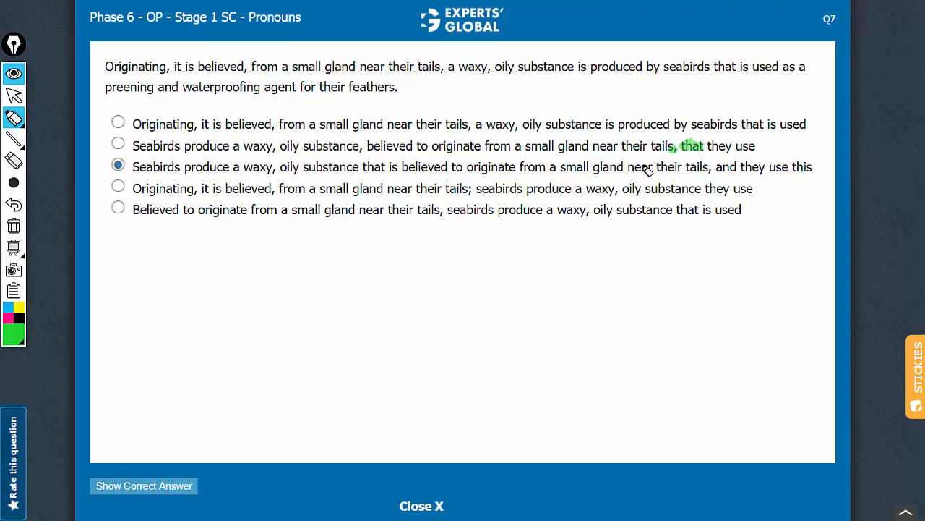
{"action": "mouse_move", "coordinate": [687, 147]}
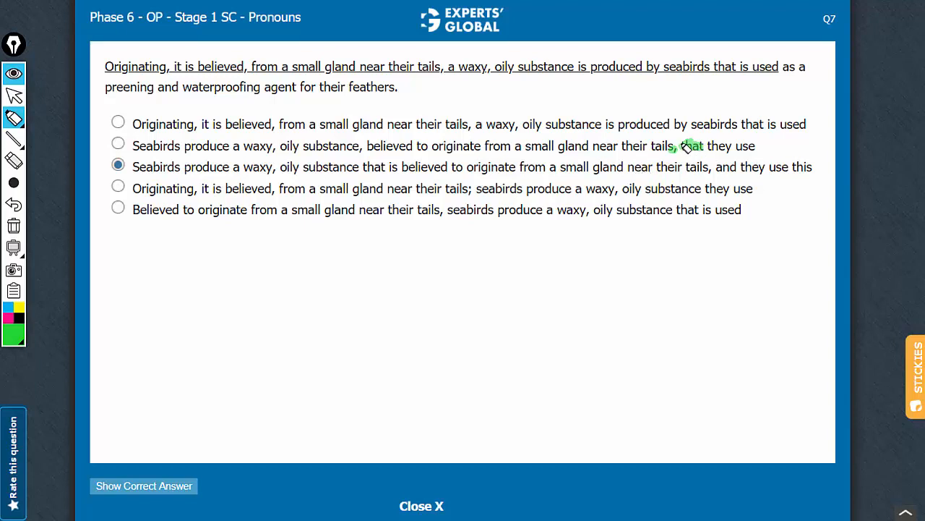
{"action": "mouse_move", "coordinate": [368, 152]}
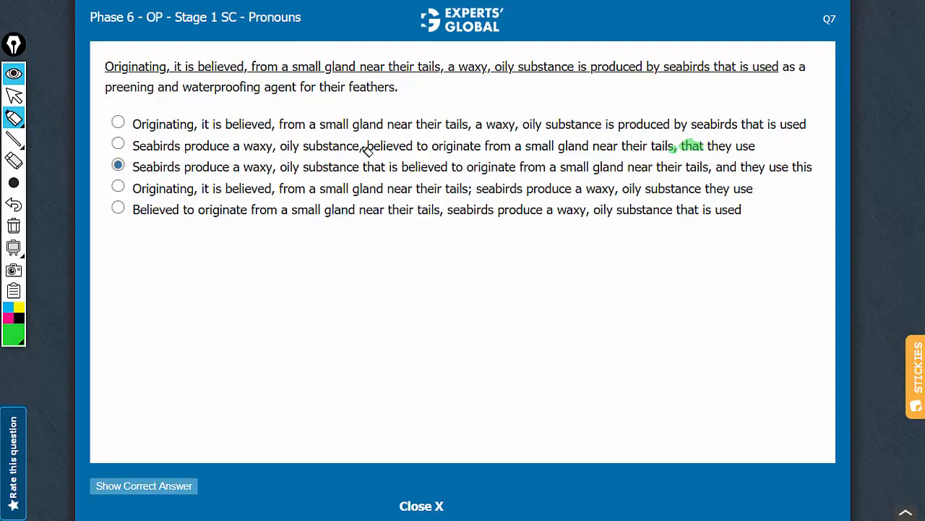
{"action": "mouse_move", "coordinate": [397, 151]}
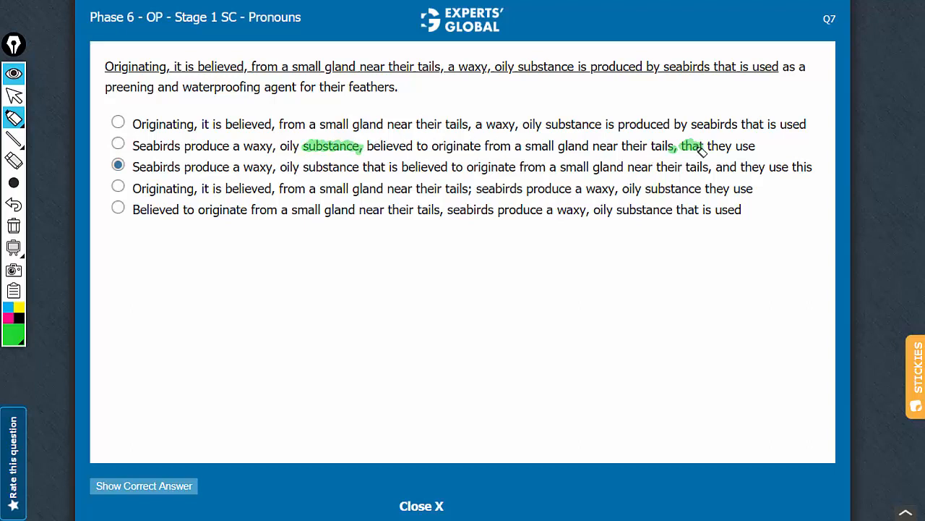
{"action": "mouse_move", "coordinate": [682, 211]}
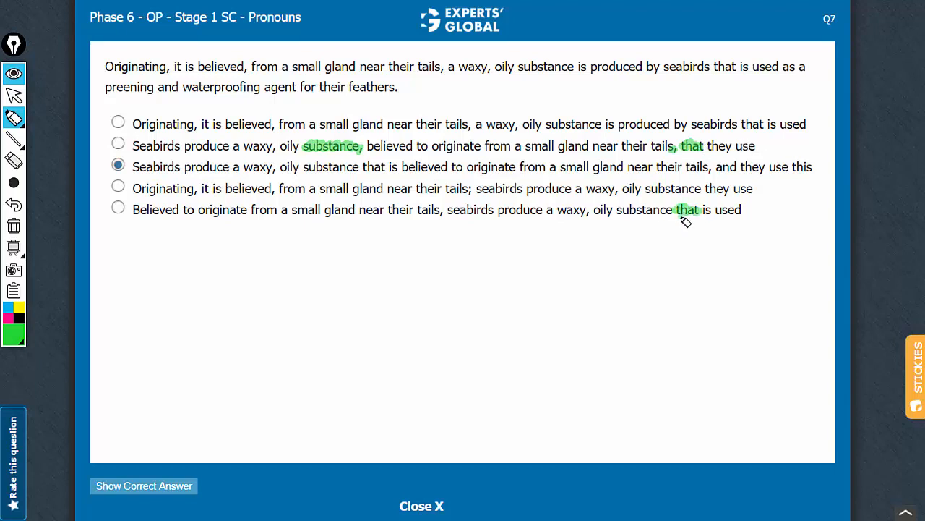
Draw a green arrow linking choice B's 'that' back to 'substance'.
{"action": "left_click_drag", "start_coordinate": [643, 228], "coordinate": [691, 217]}
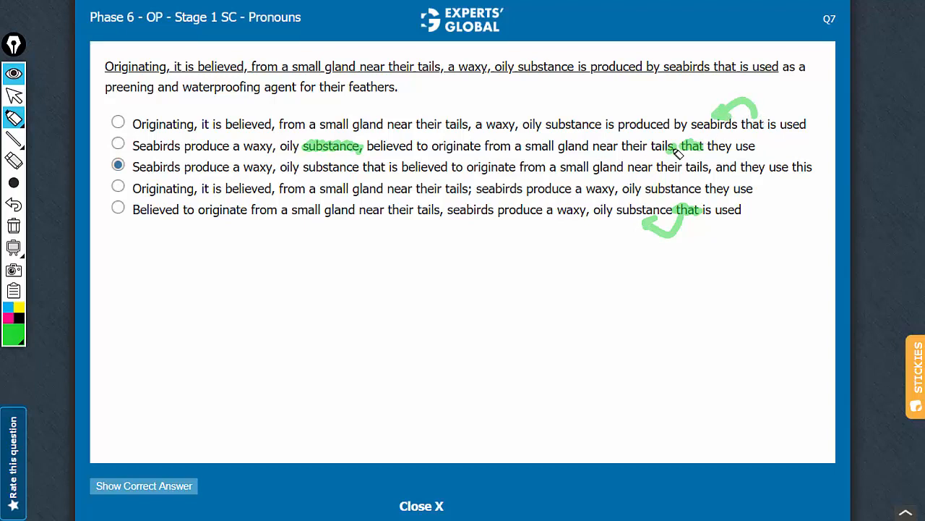
{"action": "mouse_move", "coordinate": [365, 153]}
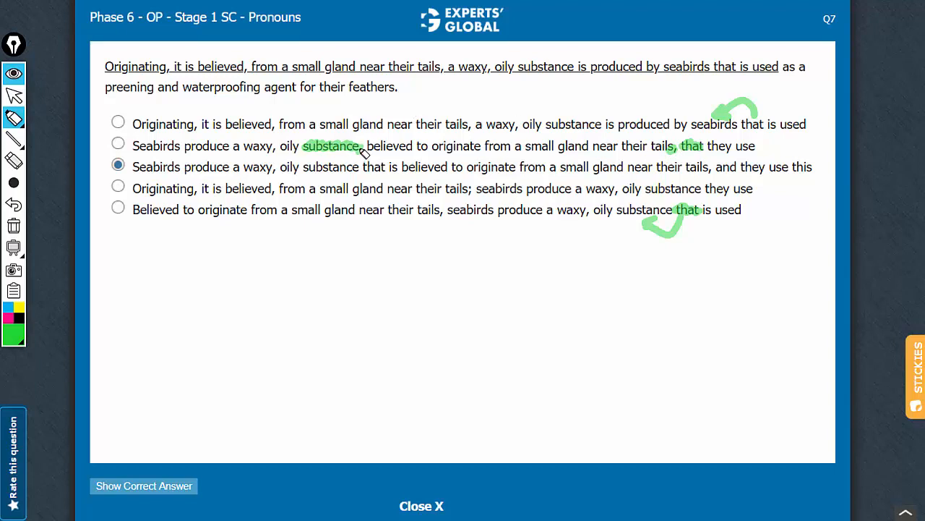
{"action": "mouse_move", "coordinate": [342, 159]}
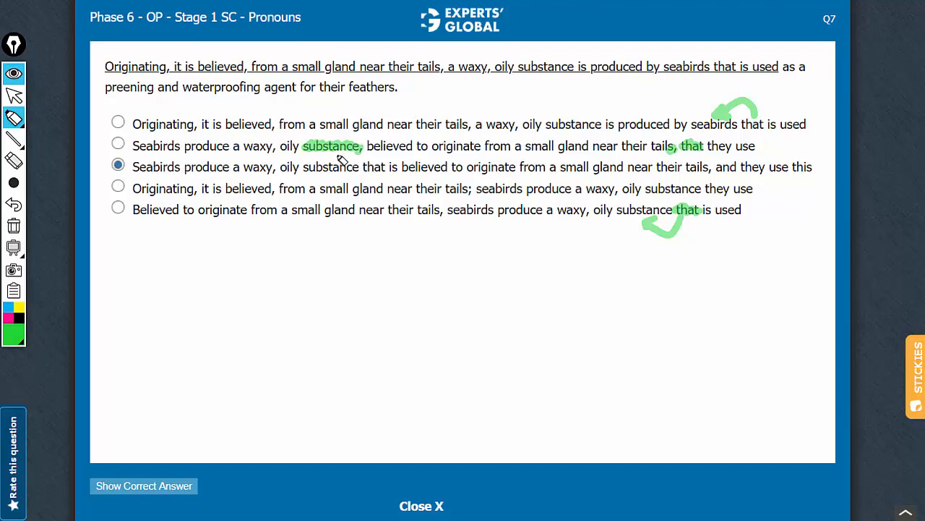